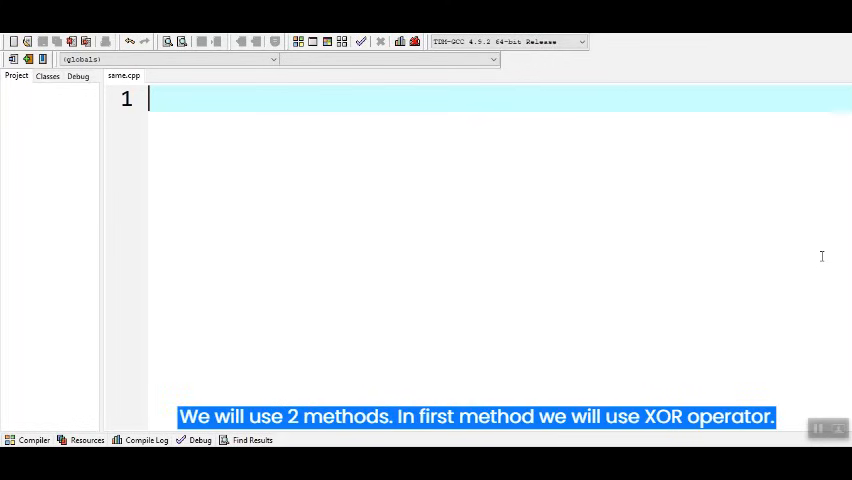
Write #include<iostream>, using namespace std; and int main(){ declaring int x,y;.
text(#include<iostrea>)
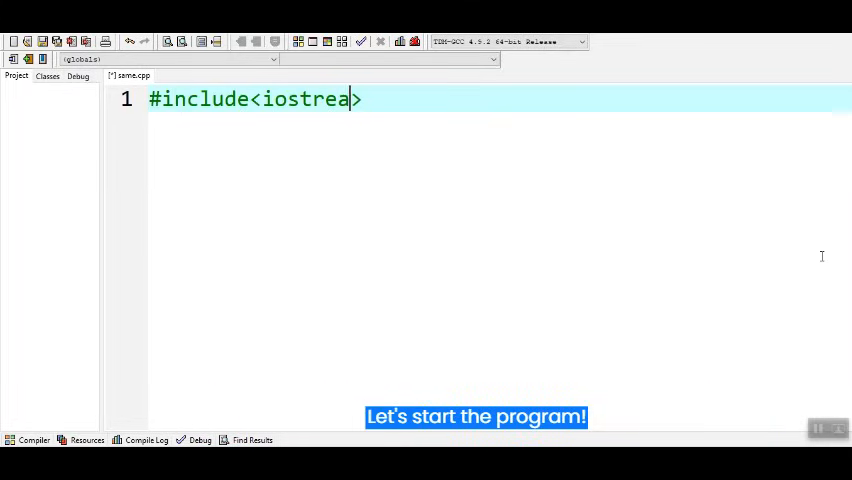
text(m>)
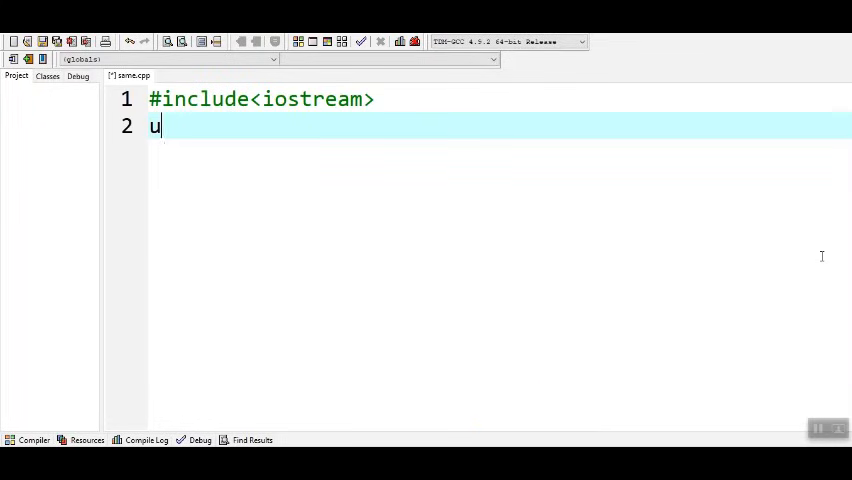
text(sing namespace st)
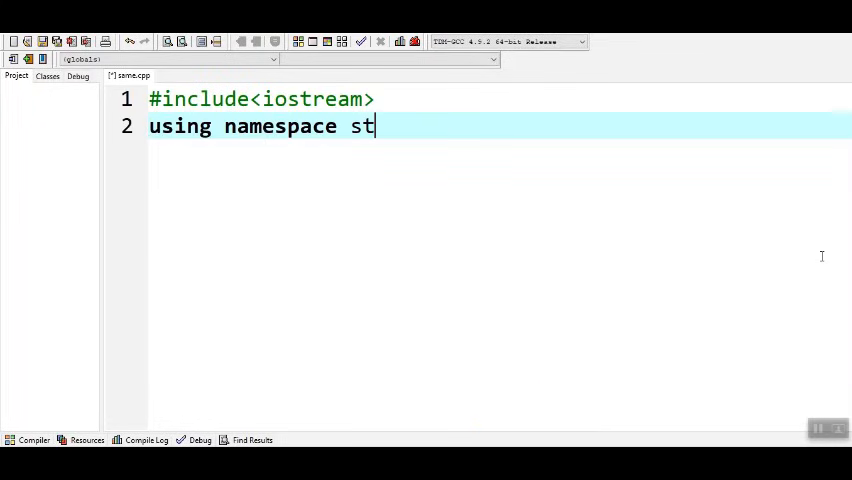
text(d;)
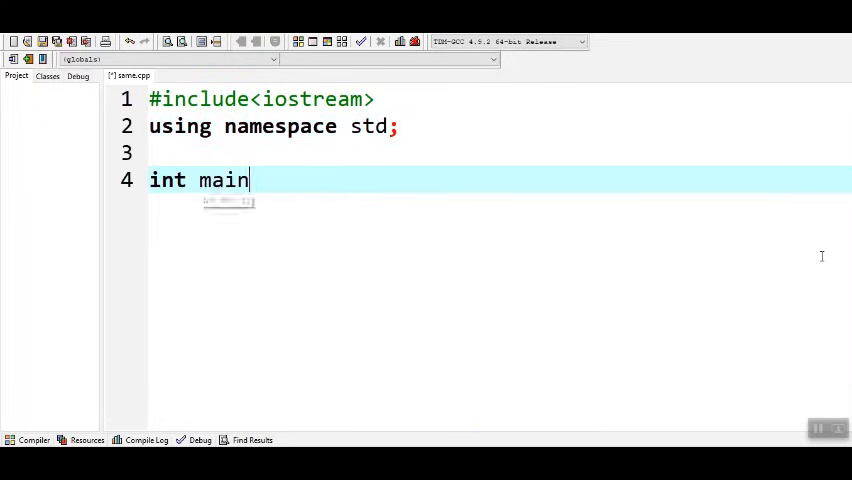
text((){)
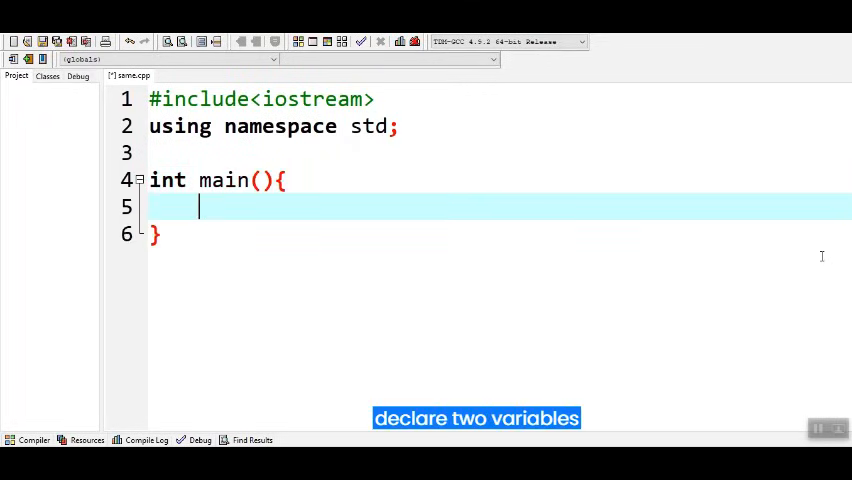
text(int x,y;)
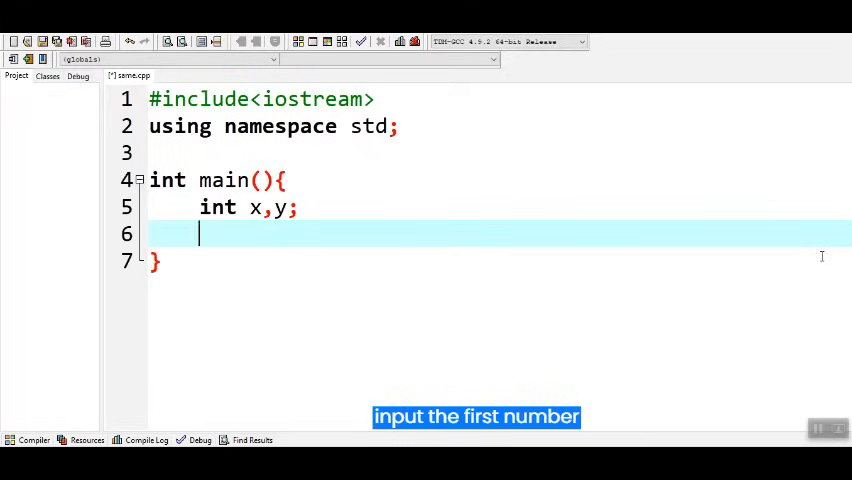
Add cout/cin lines prompting 'Enter first number' and 'Enter second number' into x and y.
text(cout<)
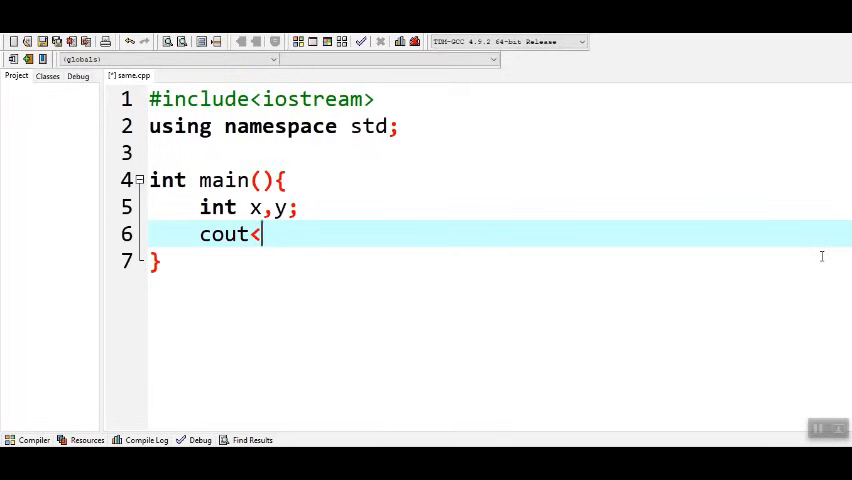
text(<"\n Enter ")
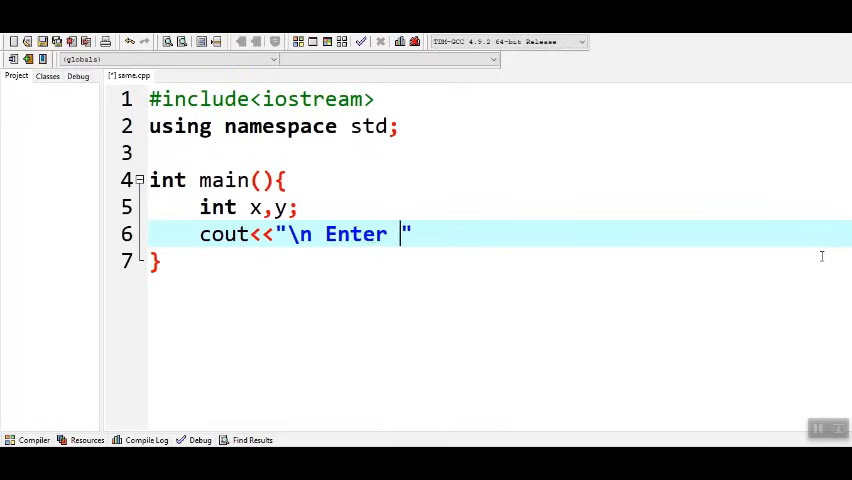
text(first number:)
text(cin>>x)
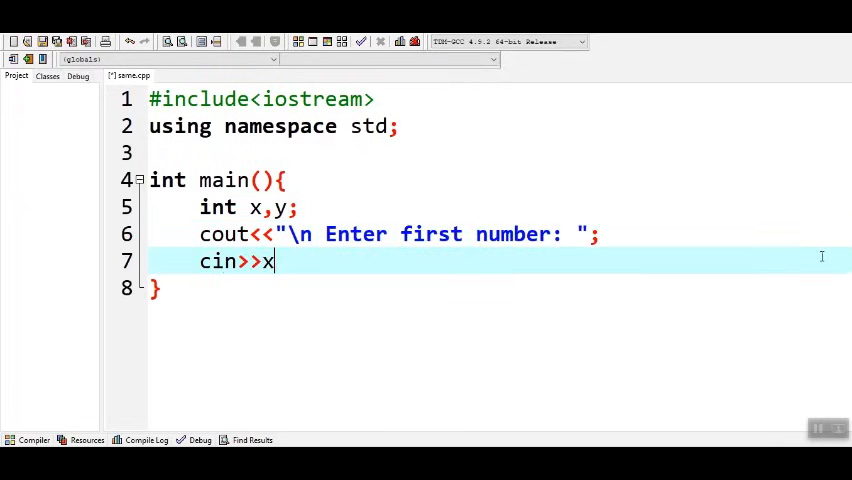
key(Return)
text(cout<<")
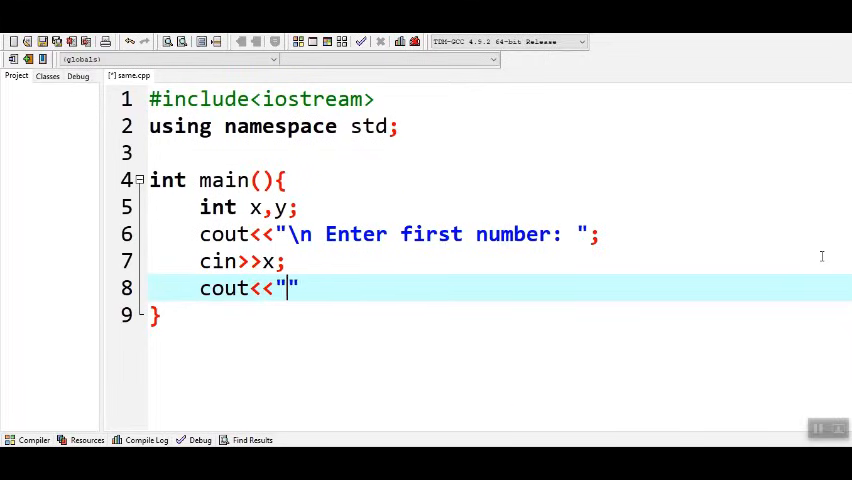
text(Enter second number:)
text(cin>>y)
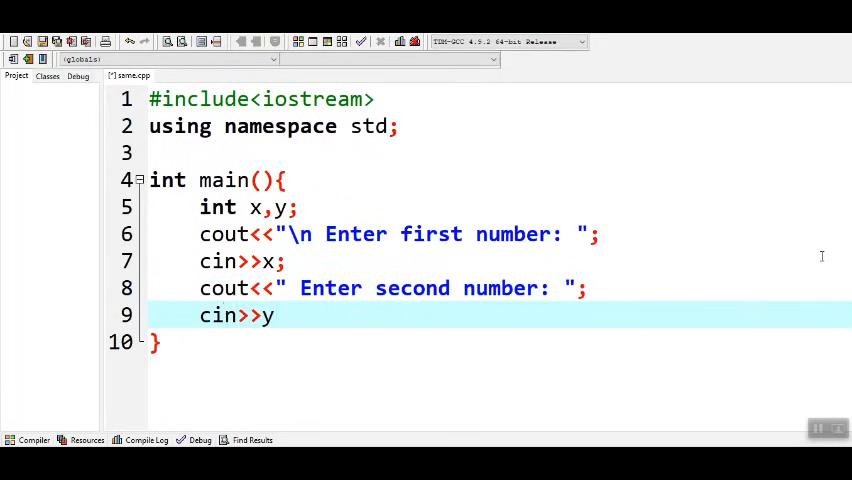
key(Enter)
text(if()
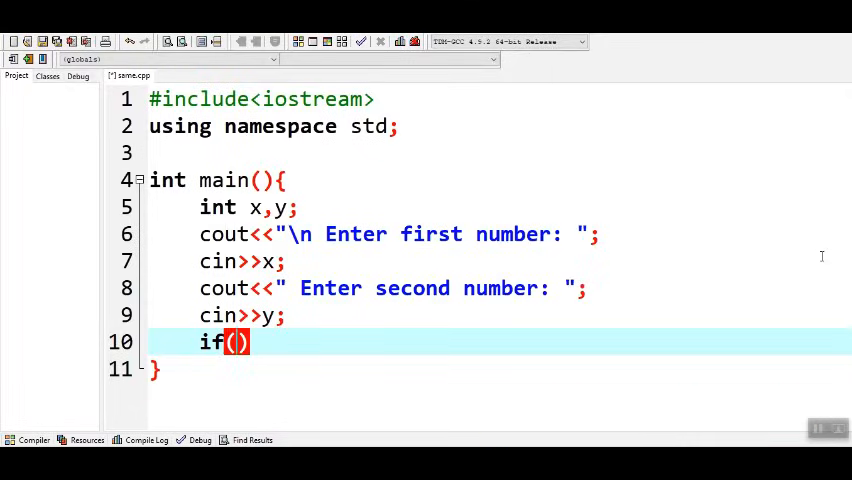
Write if((x^y)!=0) printing '\n Given numbers are not same/equal', then begin else.
text((x^y)
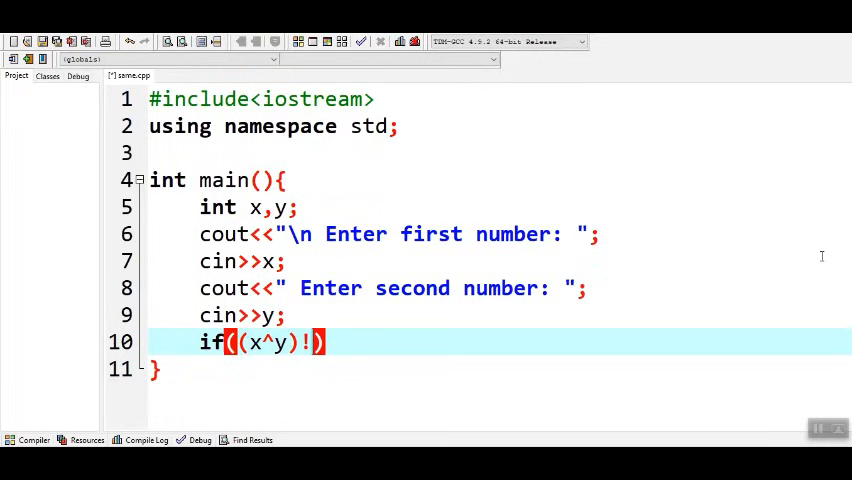
text(=0))
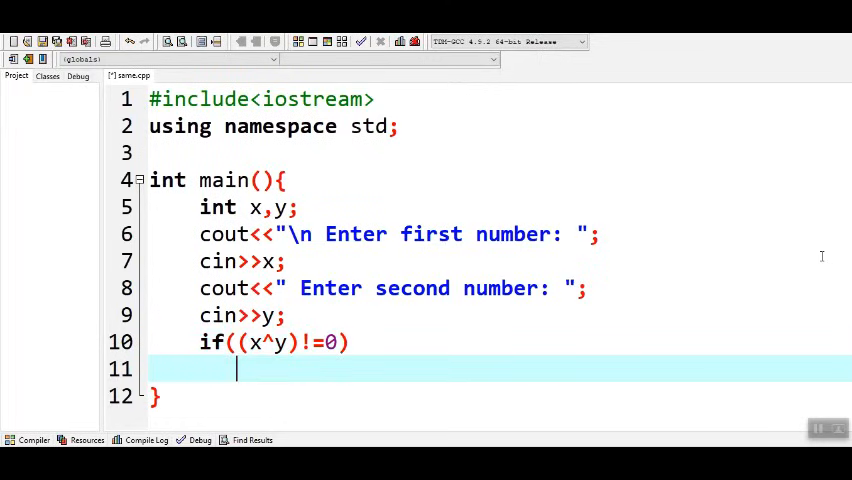
text(cout<<"\n Given)
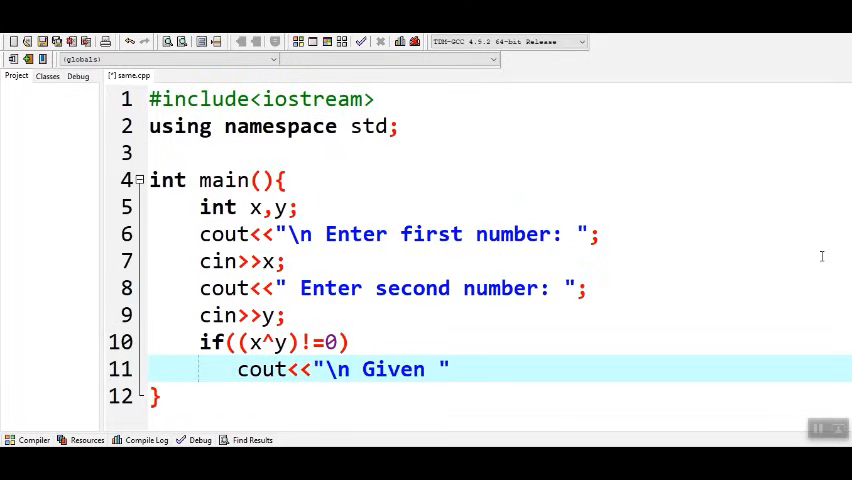
text(numbers are)
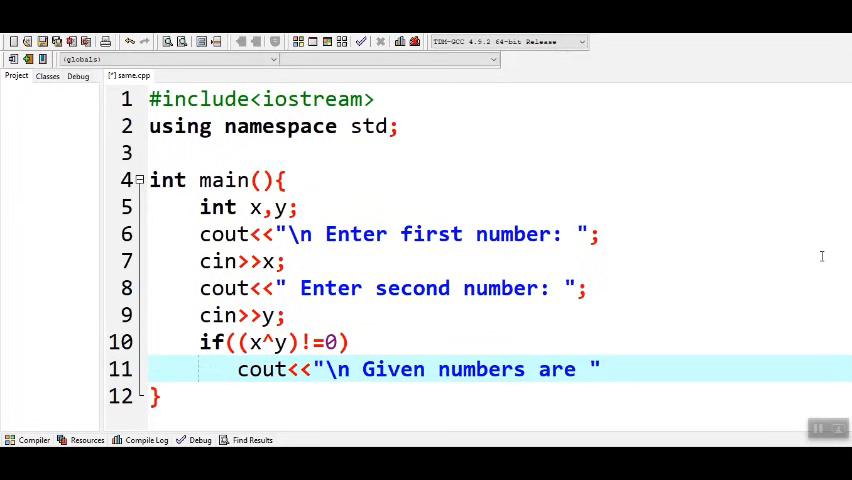
text(not same/)
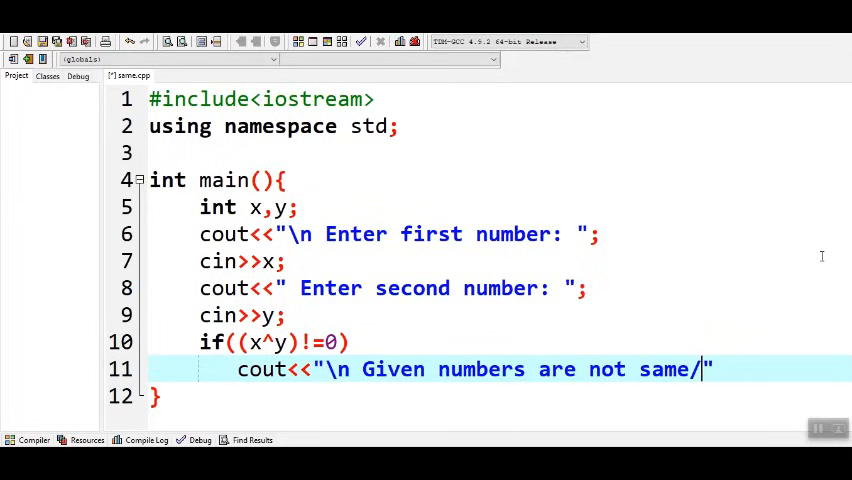
text(equal)
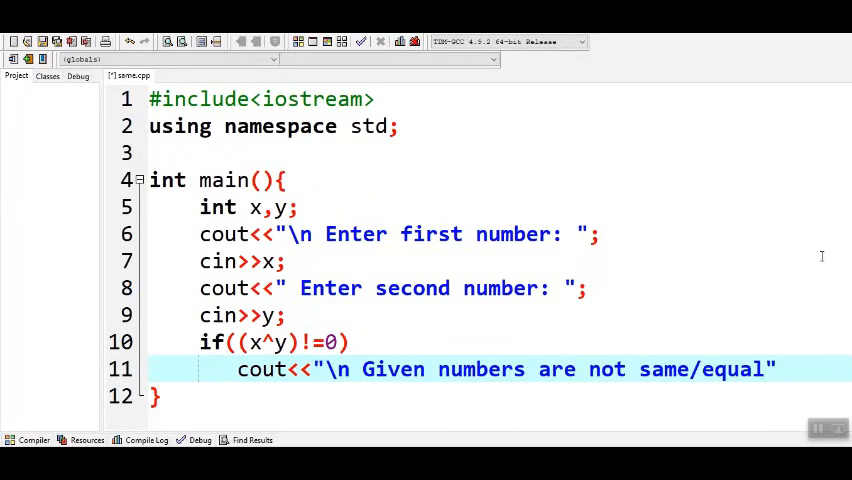
text(else)
text(cout<<" )
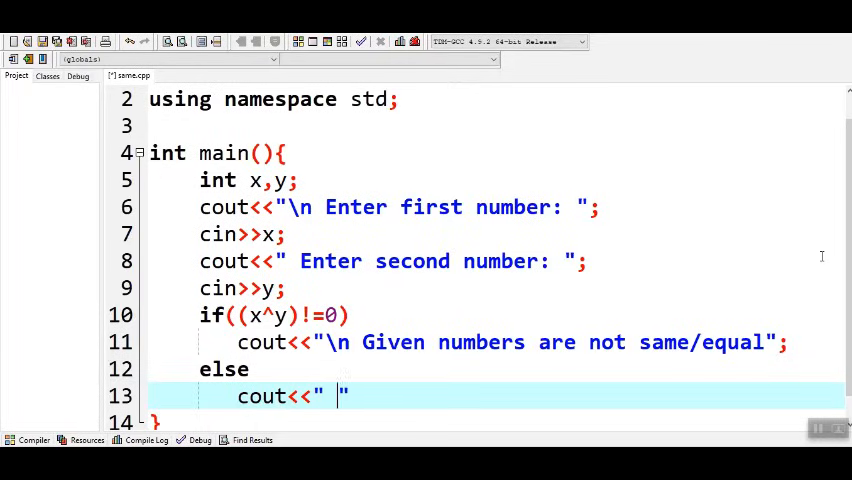
Make else print '\n Given numbers are same/equal' and add a cout<<endl; line.
text(\n G)
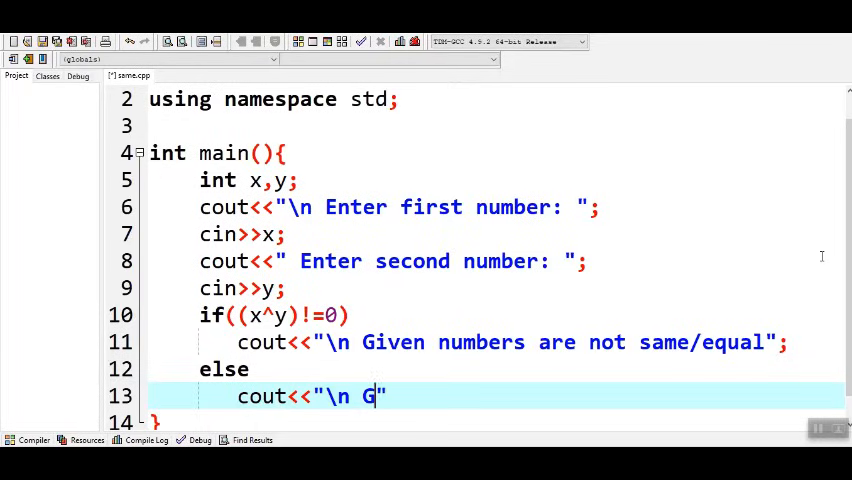
text(iven numbers)
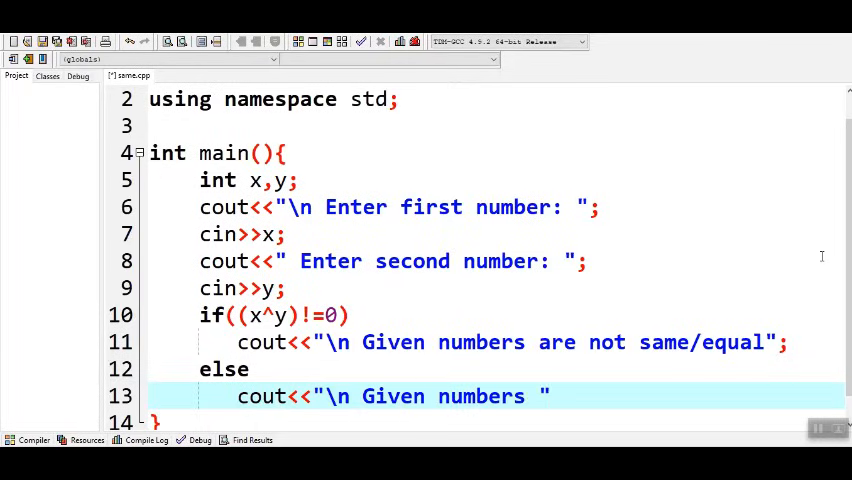
text(are same/)
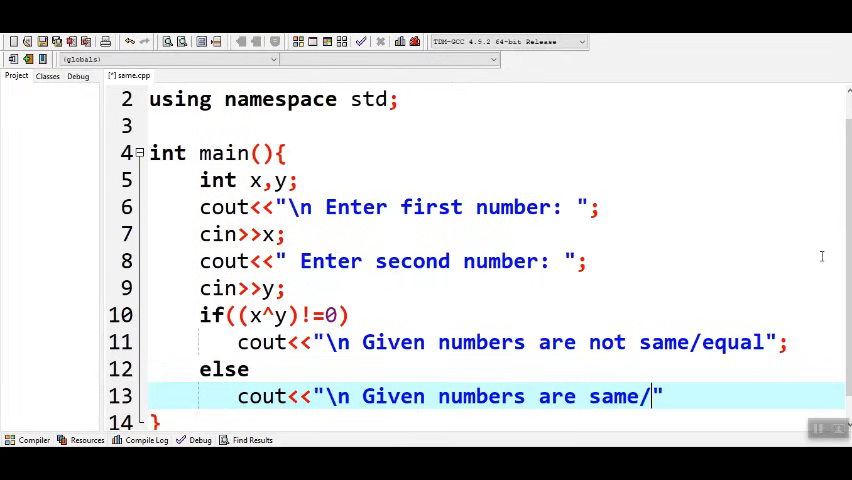
text(equal";)
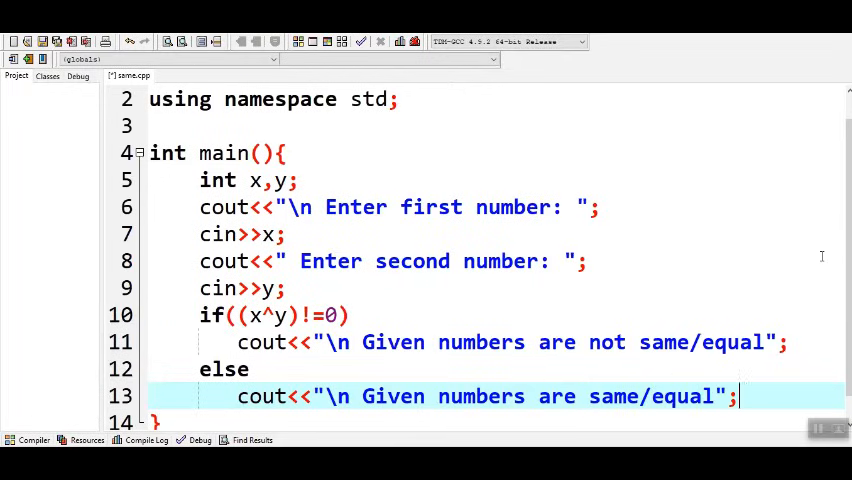
text(cout)
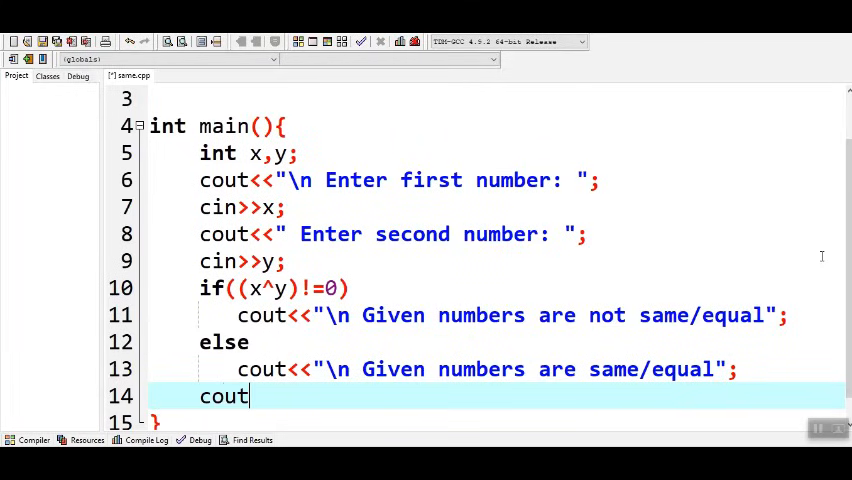
text(<<endl;)
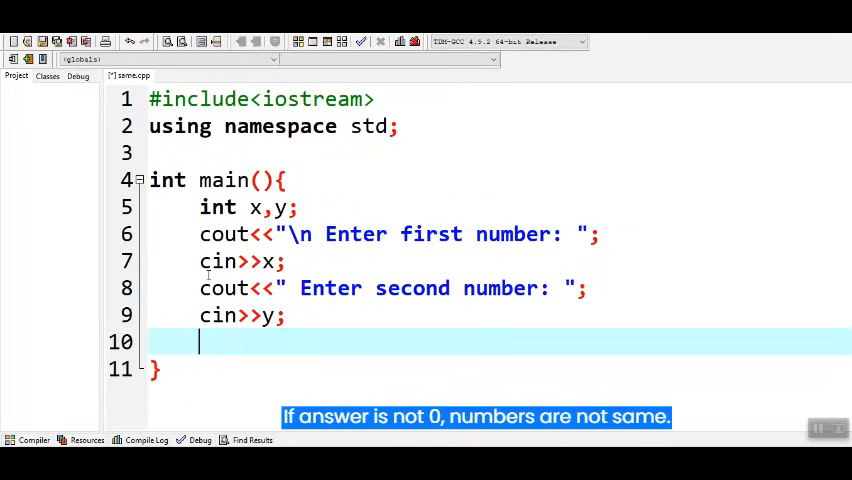
Write if((x-y)!=0) printing '\n Given numbers are not same/equal', then begin else's cout.
text(if())
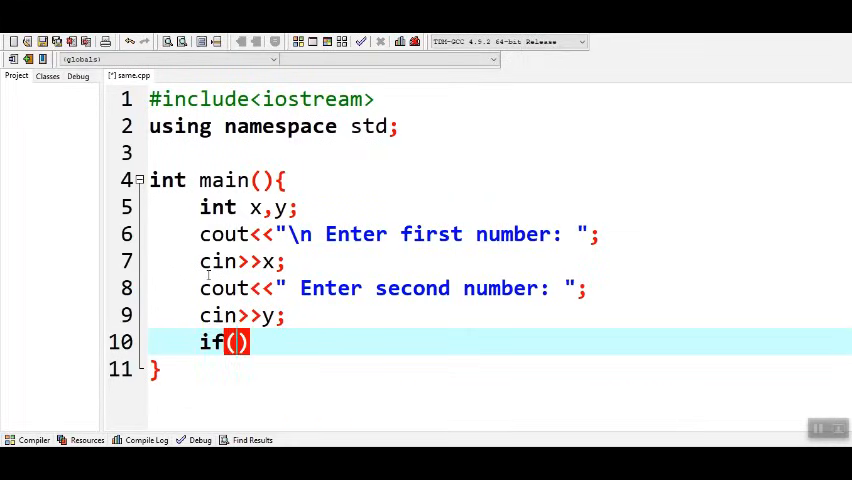
text((x-y)
text(c)
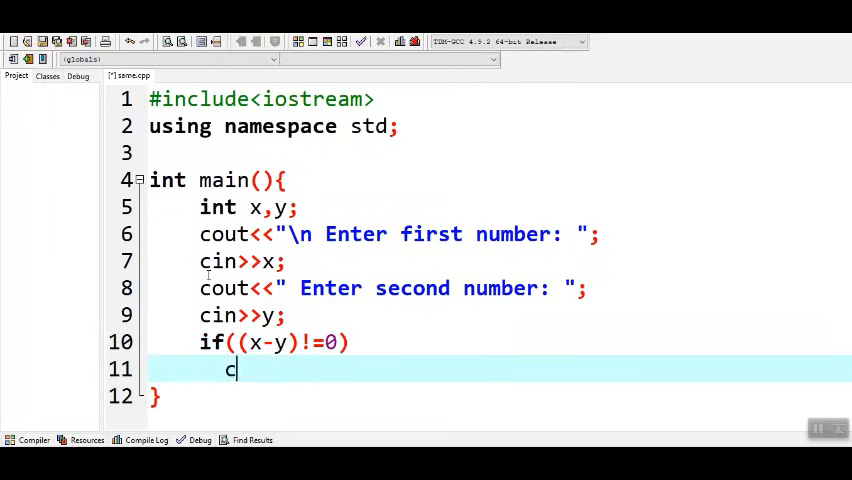
text(out<<"\")
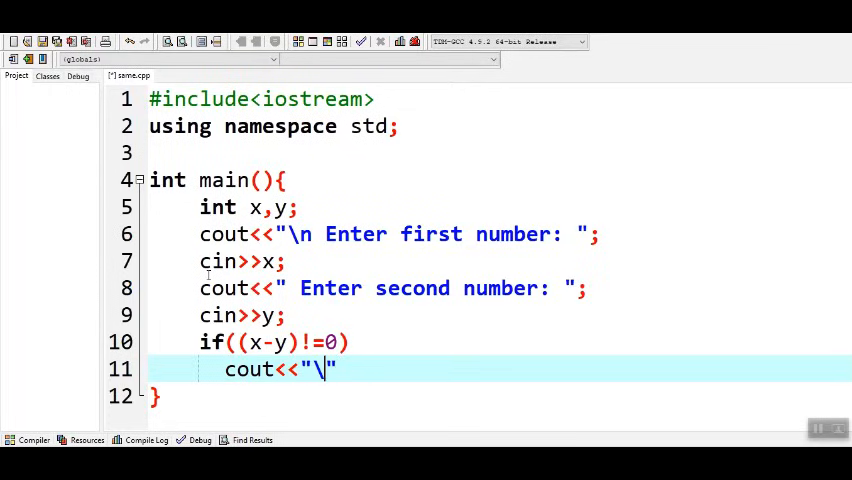
text(n Given numbers are not same)
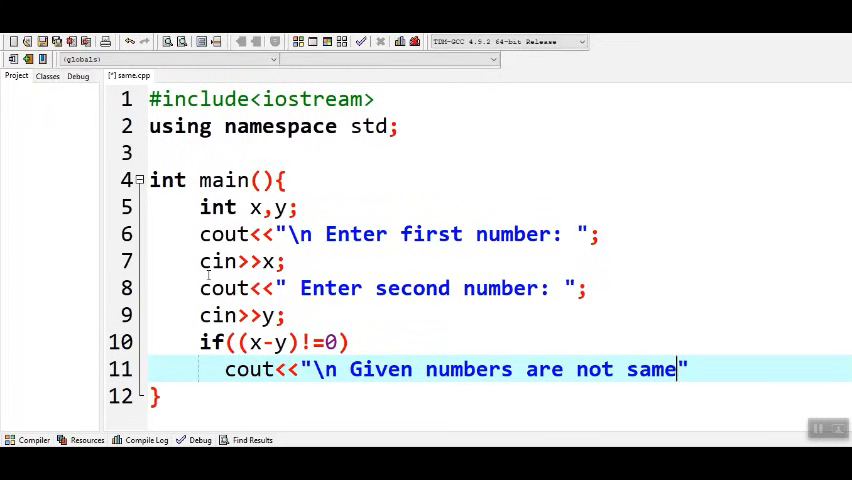
text(/equal)
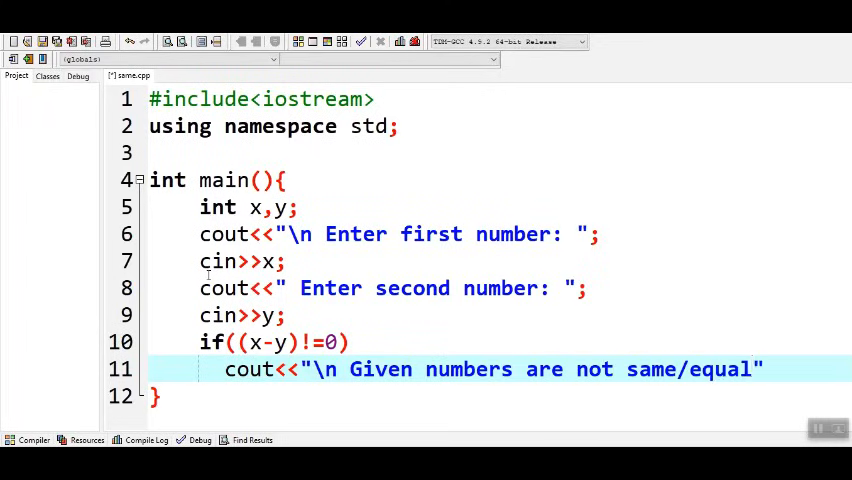
text(;)
text(cout<<"\n Given numbers are )
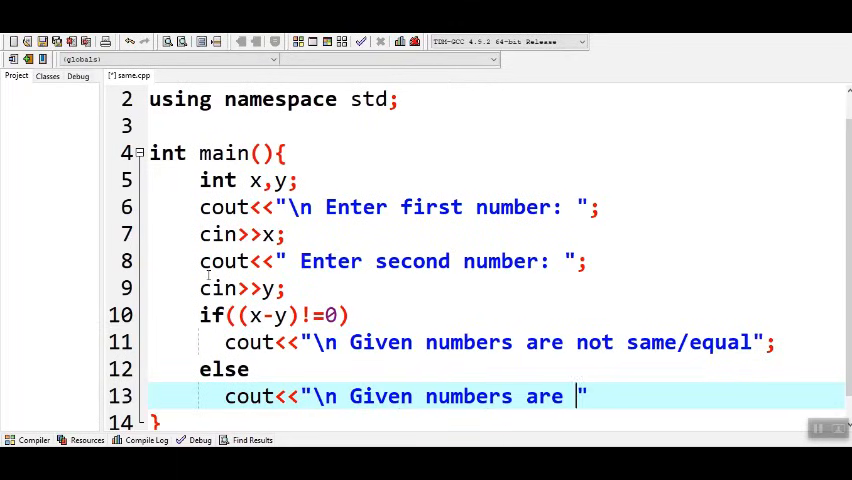
Finish the else message with same/equal"; and start a cout<<endl line.
text(same/equal)
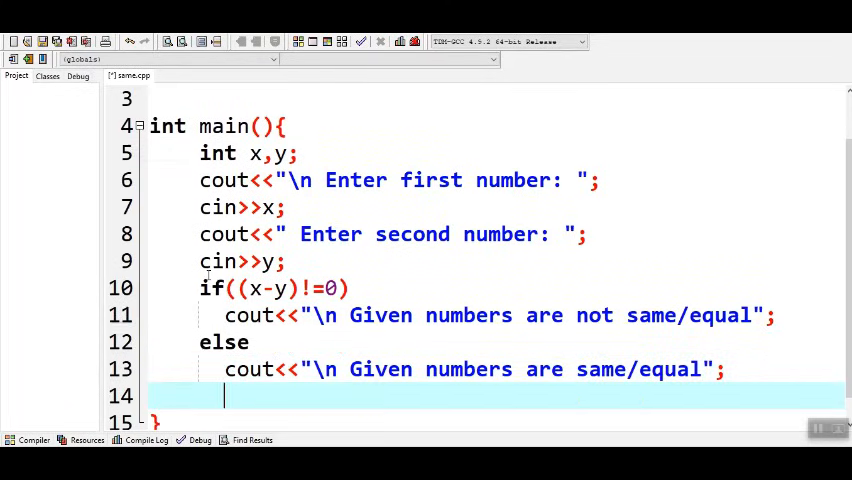
text(cout<<e)
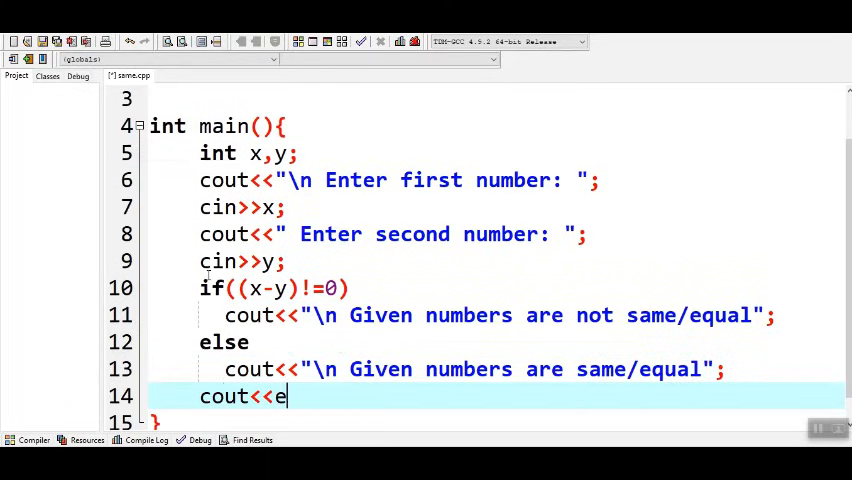